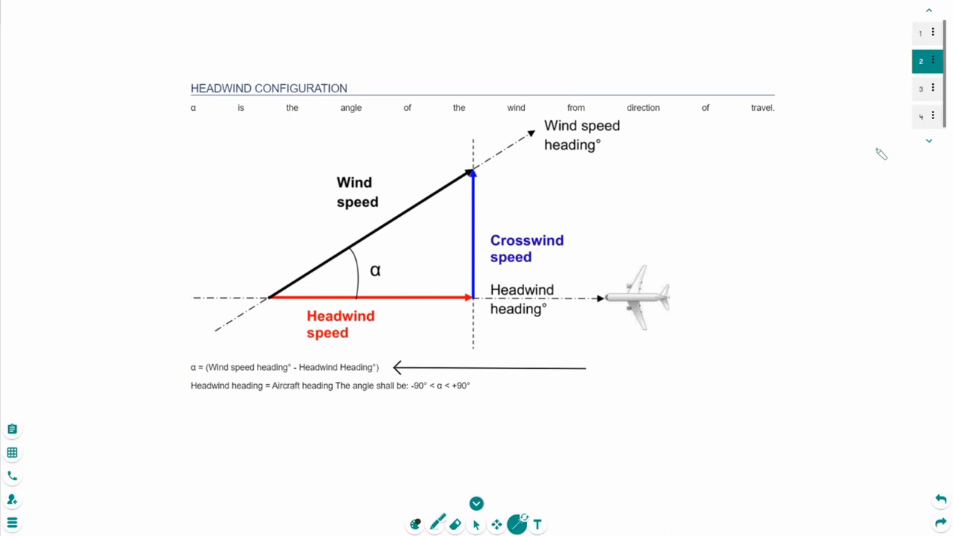
Evaluate 10 × sin(30) in Scientific mode to get 5, then return to the whiteboard
{"action": "left_click", "coordinate": [920, 88]}
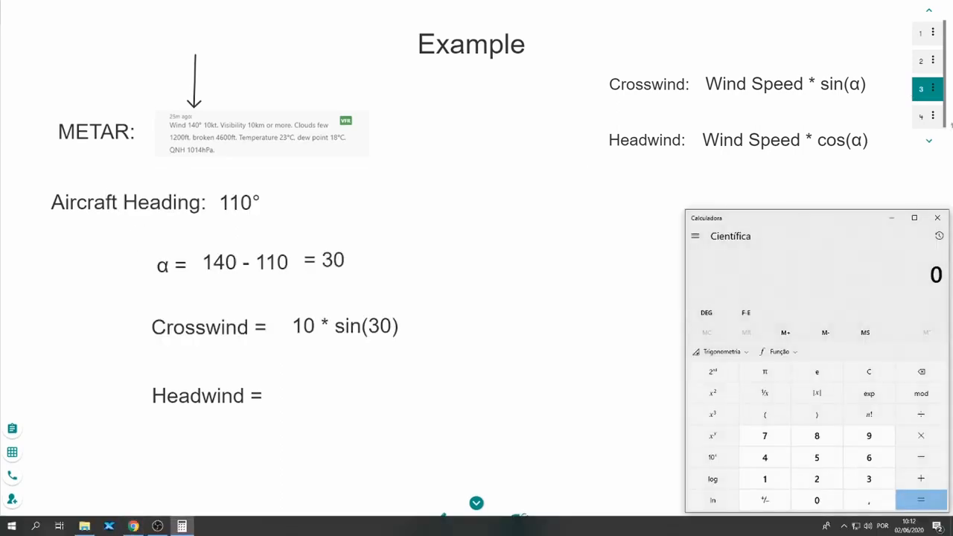
{"action": "left_click", "coordinate": [765, 480]}
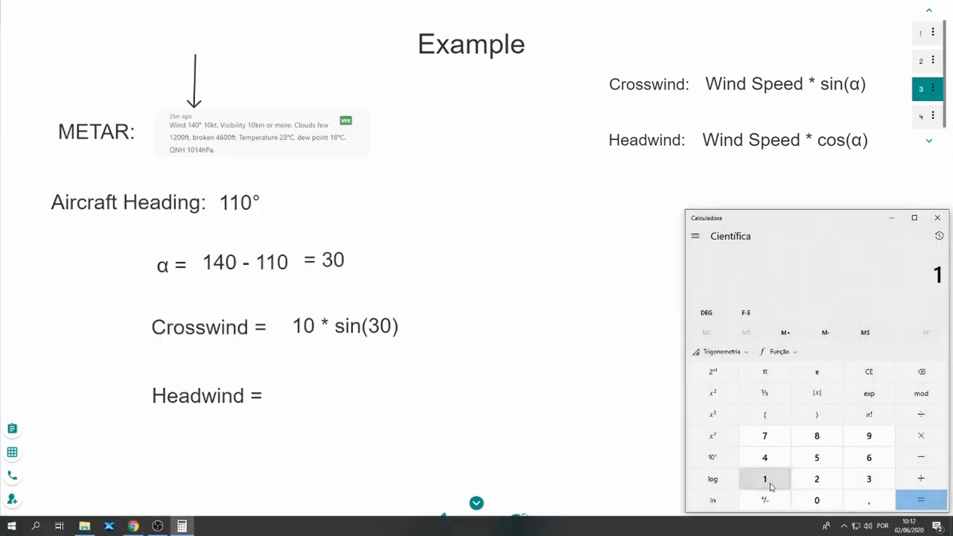
{"action": "left_click", "coordinate": [816, 501]}
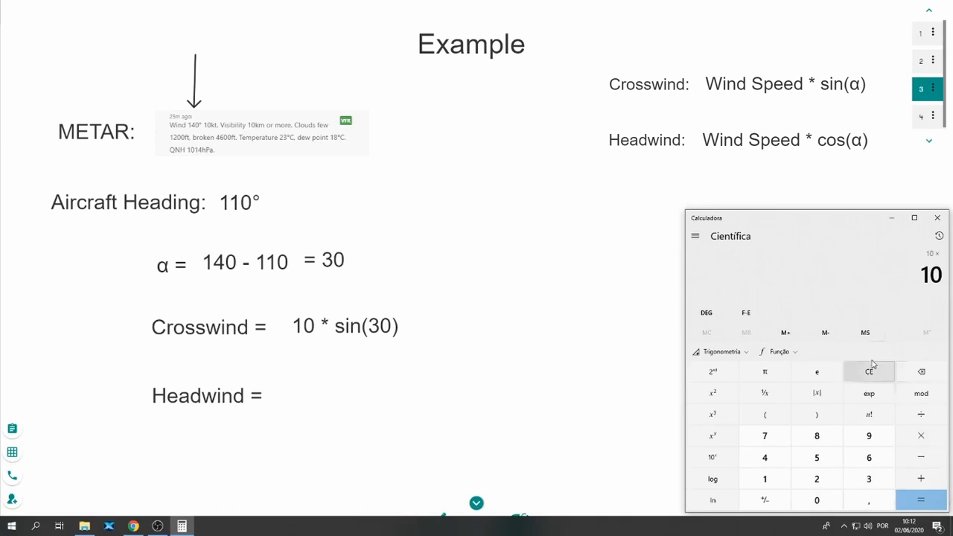
{"action": "left_click", "coordinate": [869, 372]}
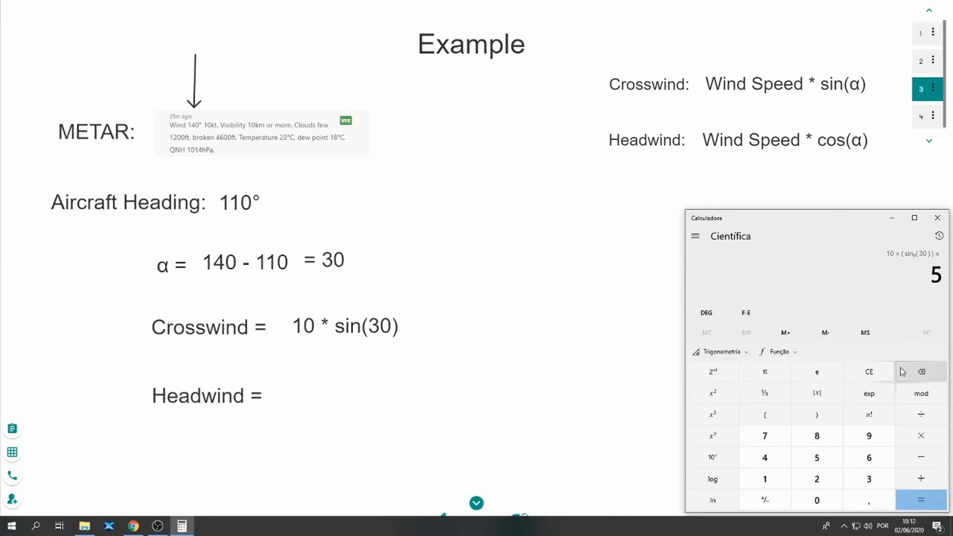
{"action": "key", "text": "alt+tab"}
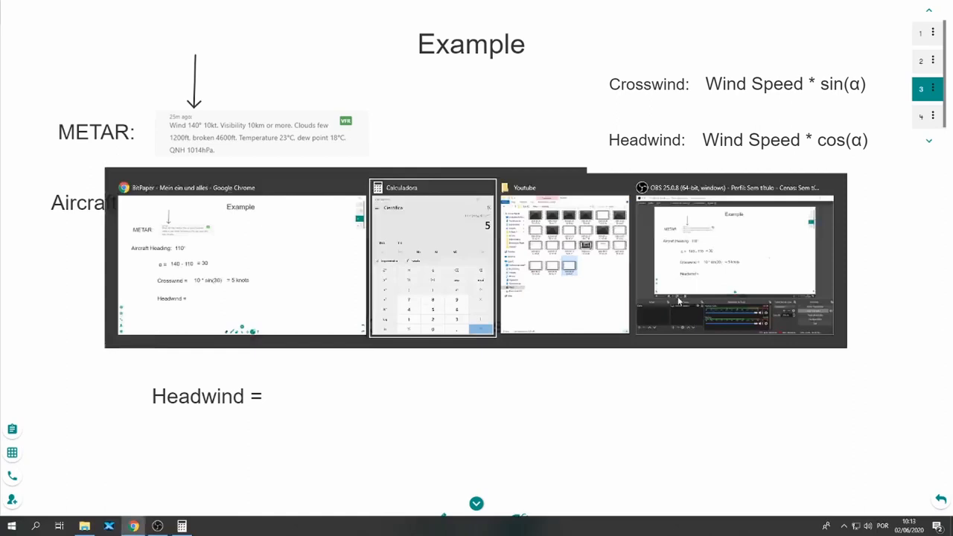
Clear the calculator and enter the wind speed 10 for the headwind sum
{"action": "left_click", "coordinate": [432, 259]}
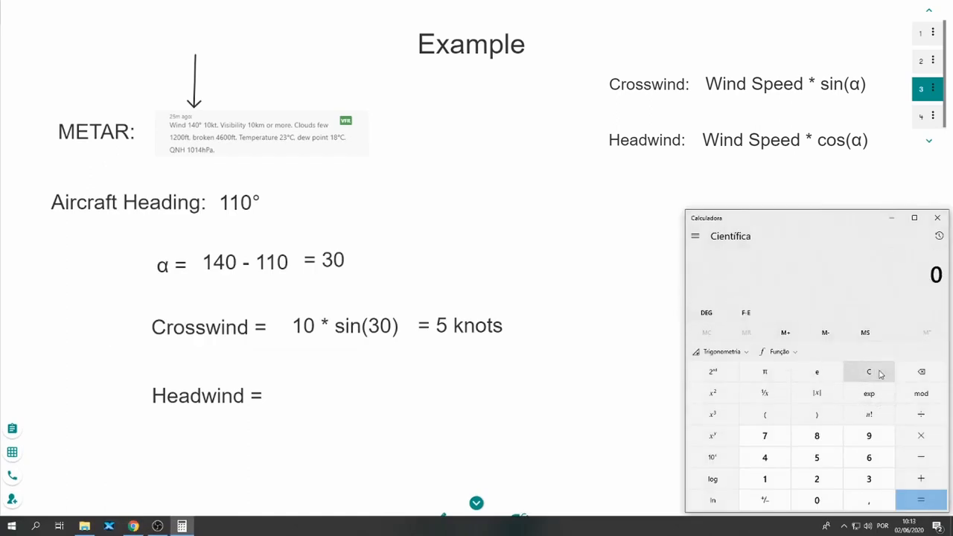
{"action": "left_click", "coordinate": [816, 500]}
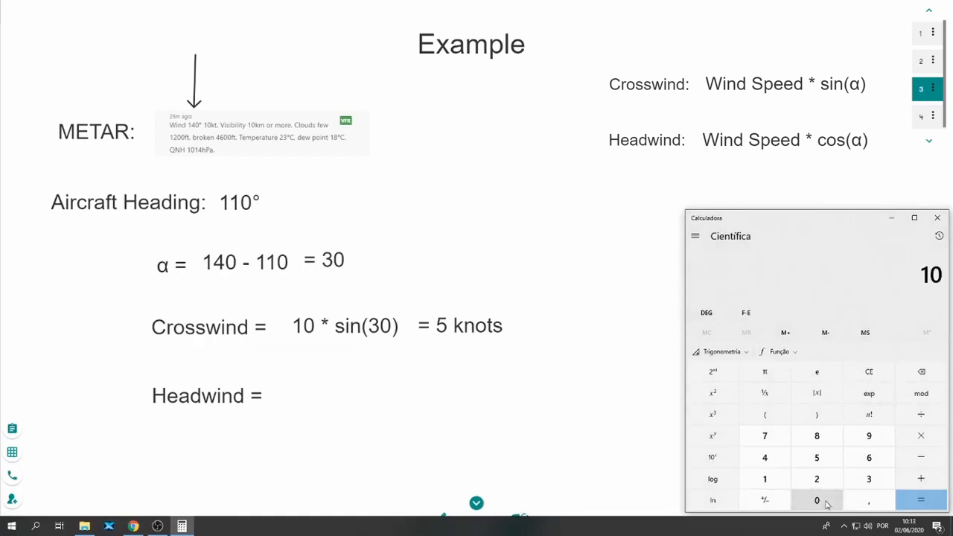